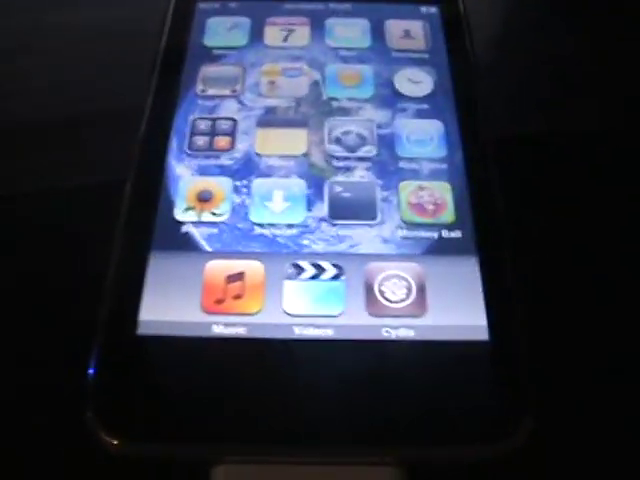
Open the Why So Serious? Theme details page from the Cydia 'why' search results.
{"action": "scroll", "scroll_direction": "left", "scroll_amount": 3}
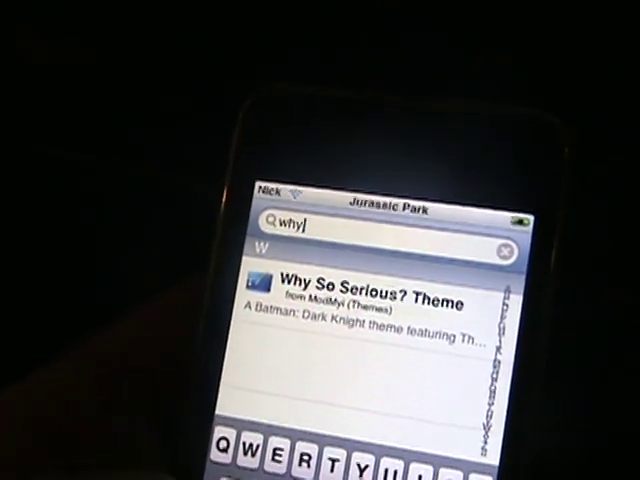
{"action": "left_click", "coordinate": [360, 295]}
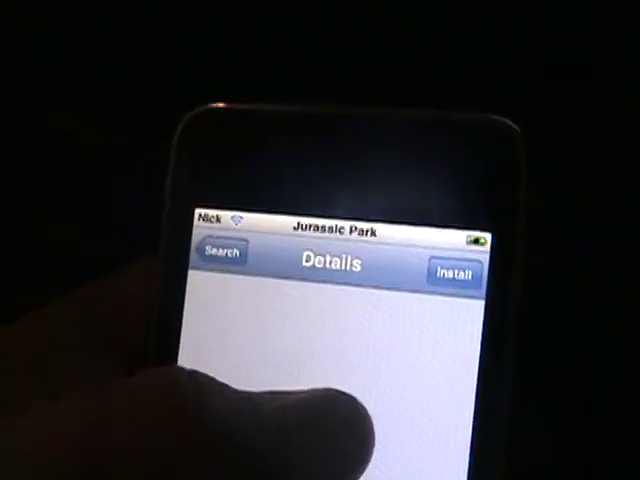
{"action": "left_click", "coordinate": [452, 273]}
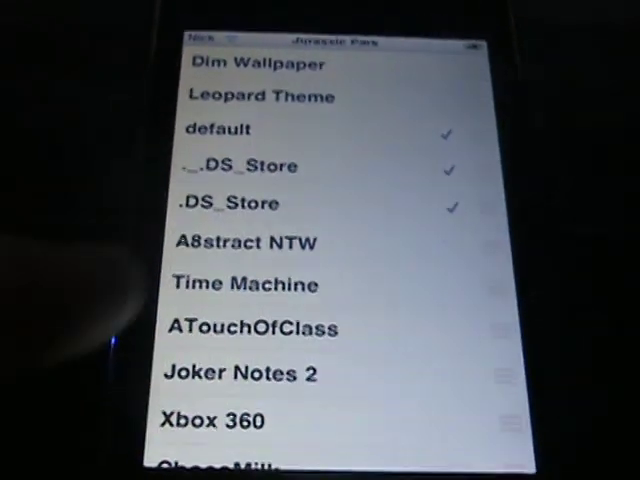
Scroll WinterBoard's theme list down to entries like Solid Status Bar and Saurik.
{"action": "scroll", "scroll_direction": "down", "scroll_amount": 3}
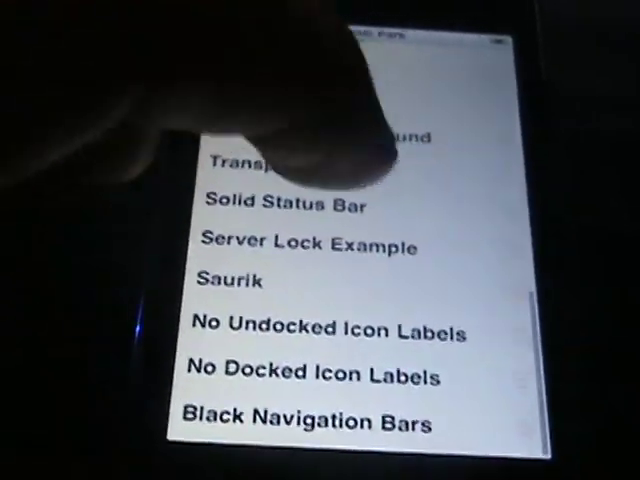